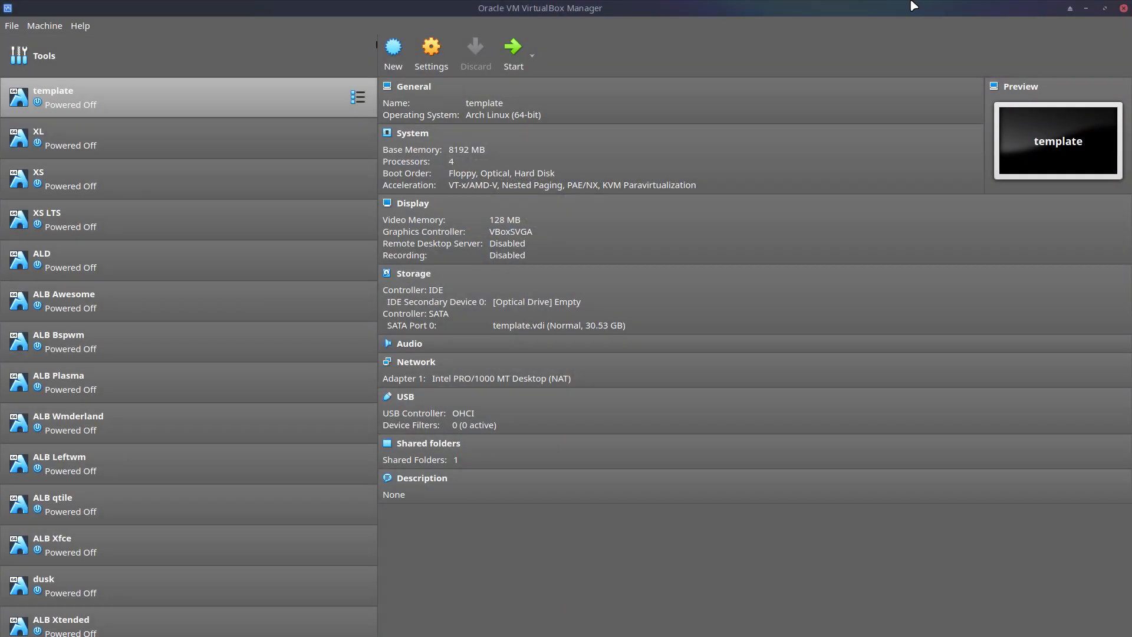
Step: Start the template Arch Linux virtual machine from VirtualBox Manager
left_click(61, 550)
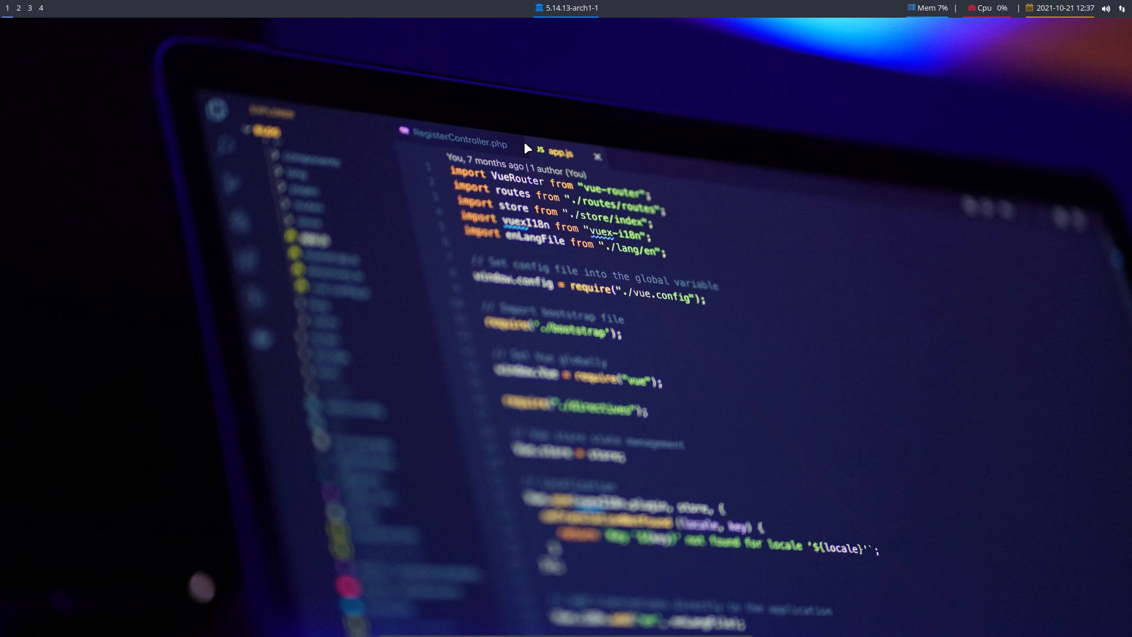
mouse_move(27, 31)
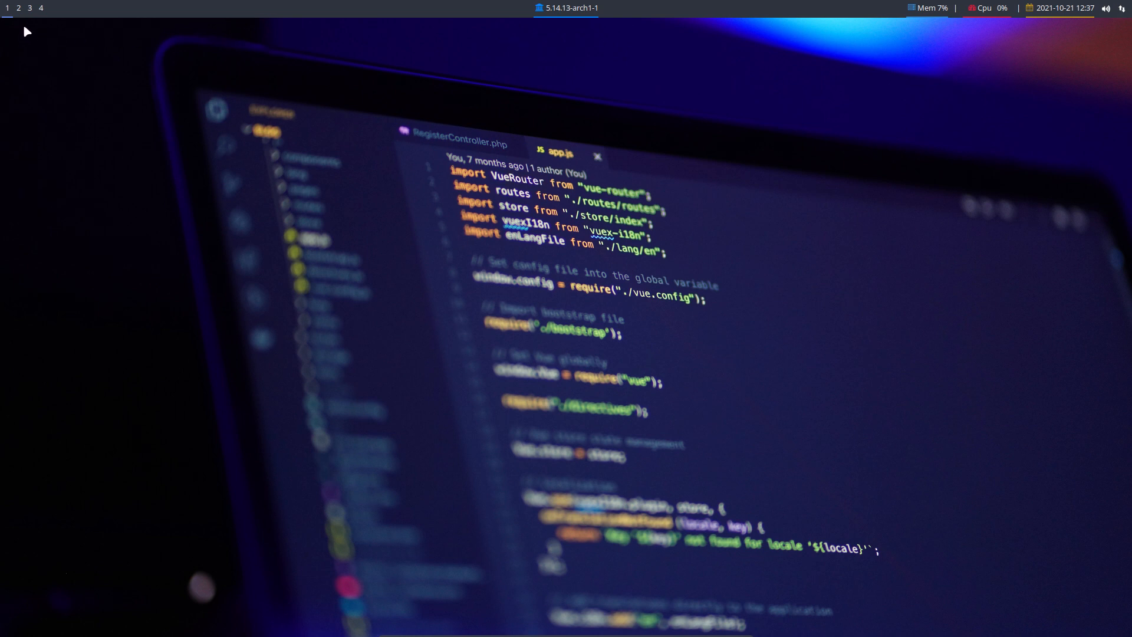
mouse_move(128, 204)
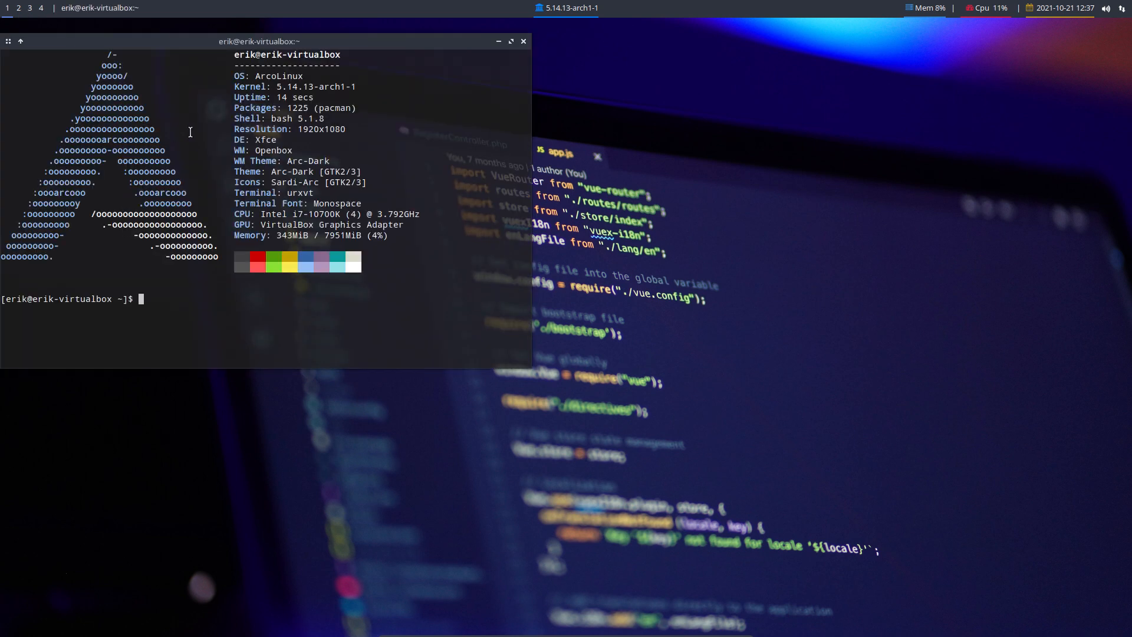
left_click_drag(257, 42, 542, 113)
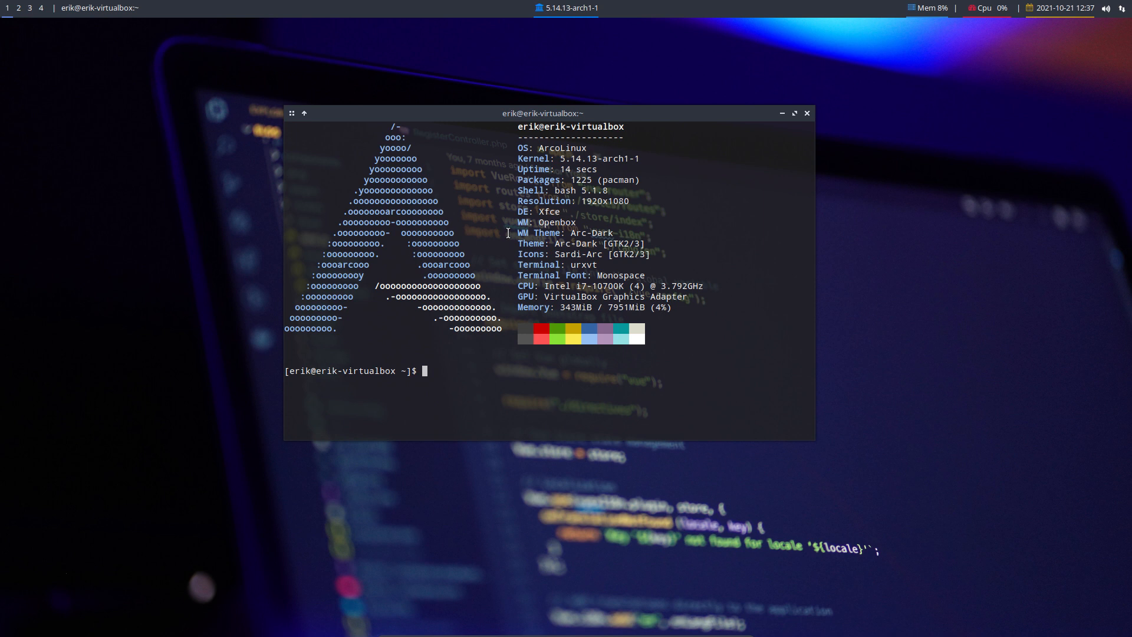
left_click(807, 114)
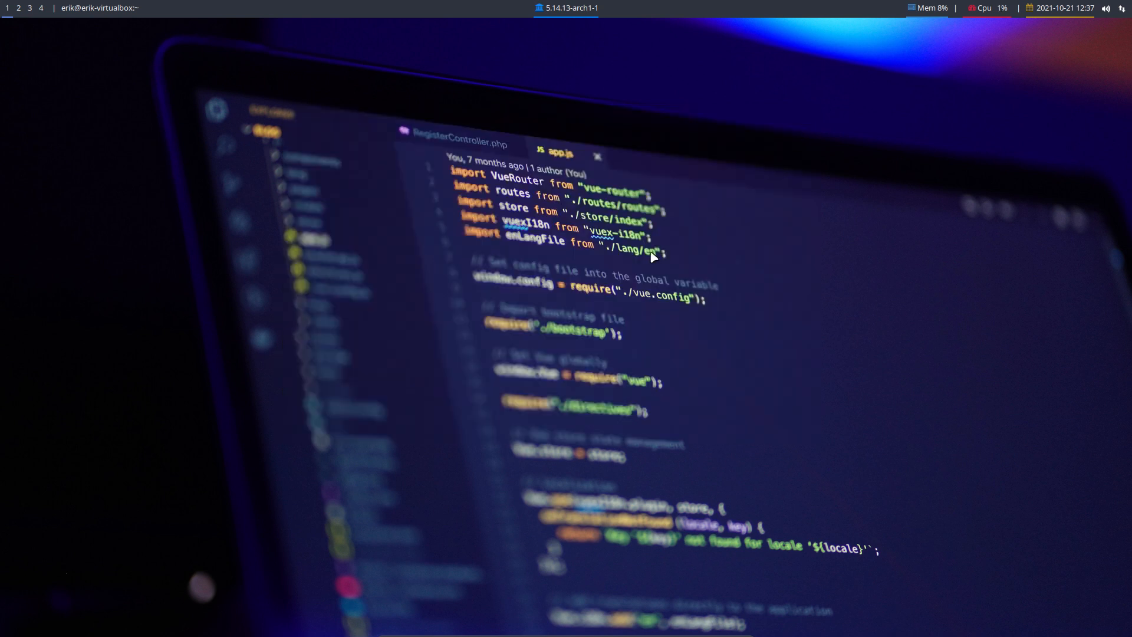
mouse_move(444, 347)
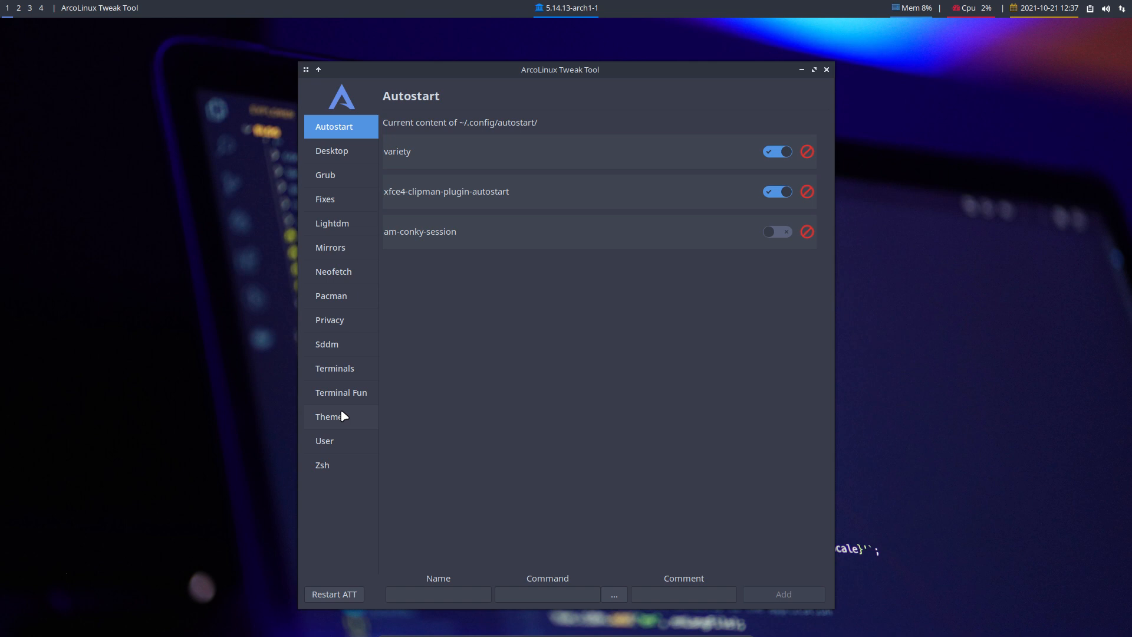
Step: Set the Sddm autologin session to qtile, apply, and close Tweak Tool
left_click(326, 344)
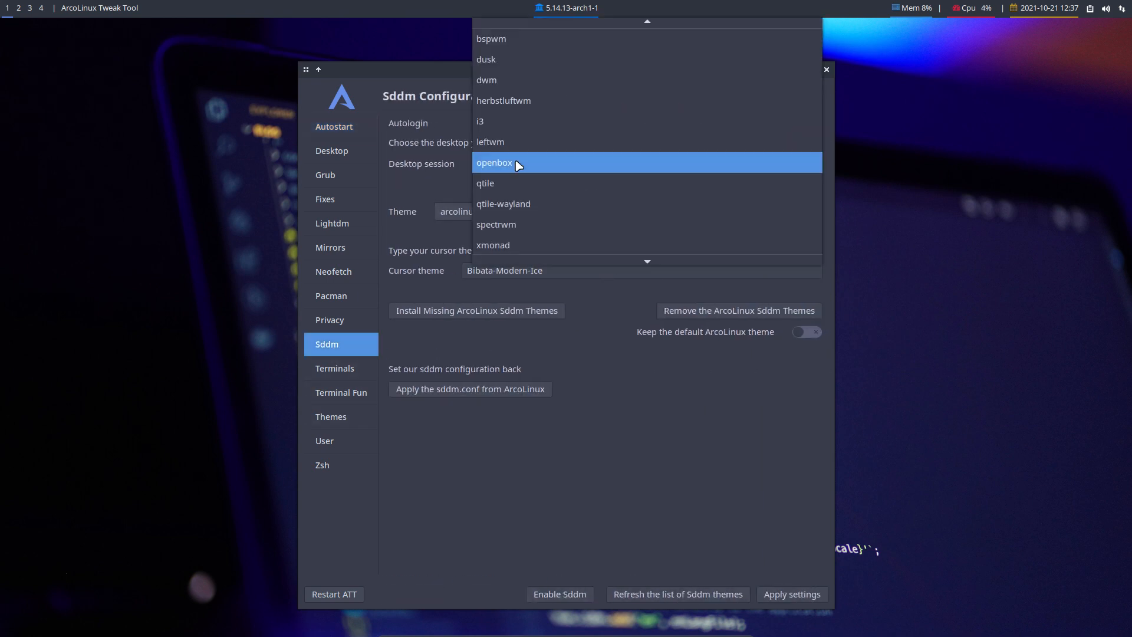
mouse_move(515, 165)
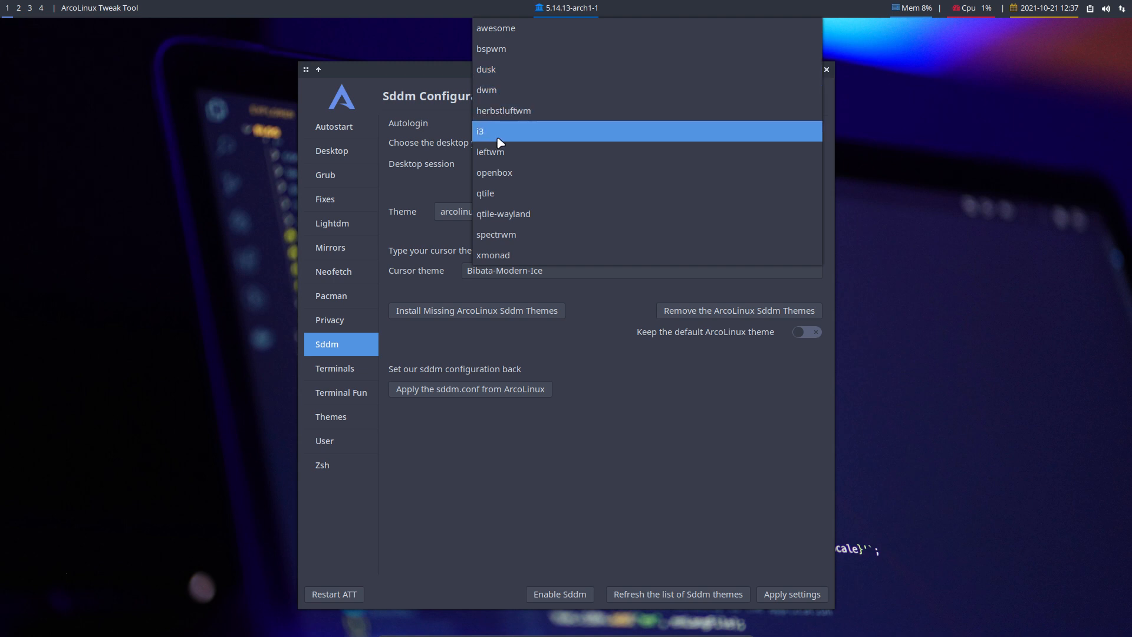
mouse_move(495, 193)
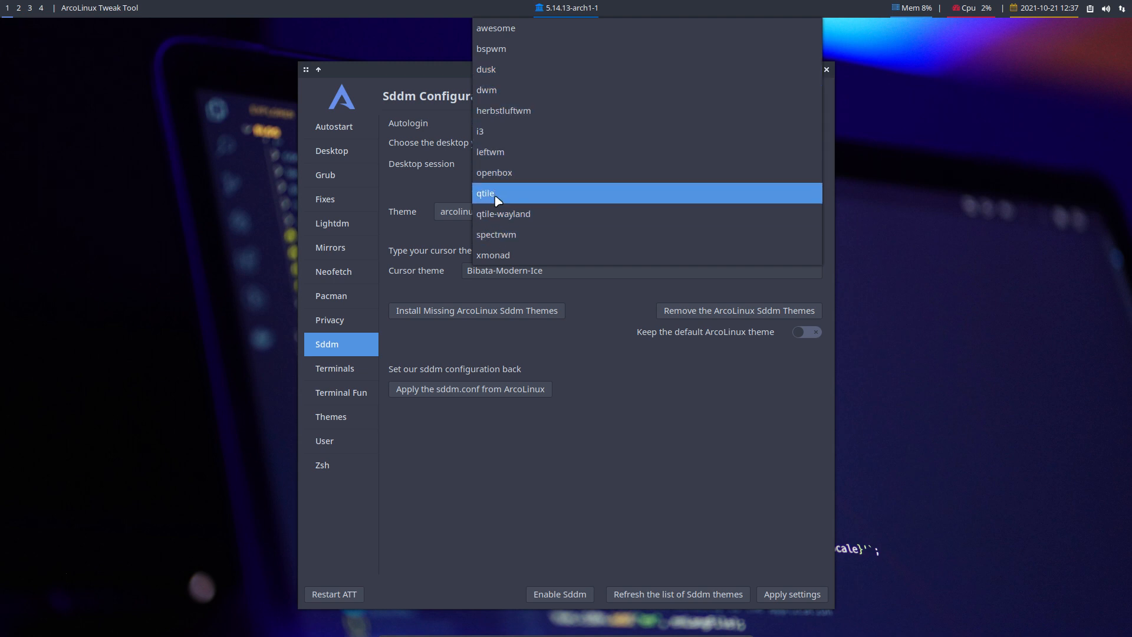
left_click(485, 193)
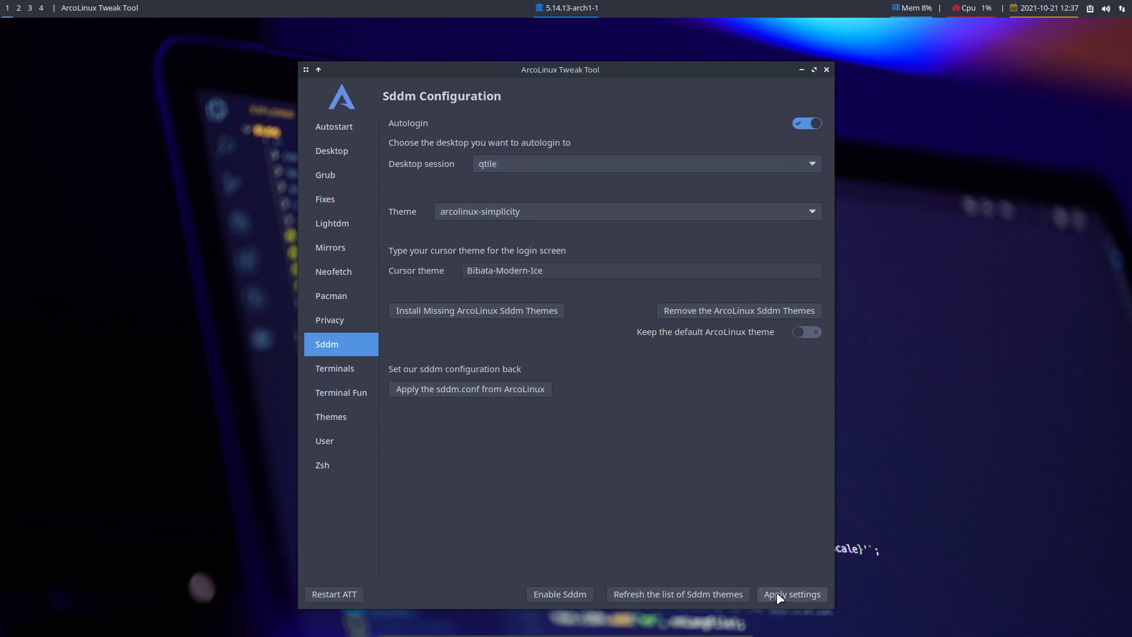
left_click(792, 593)
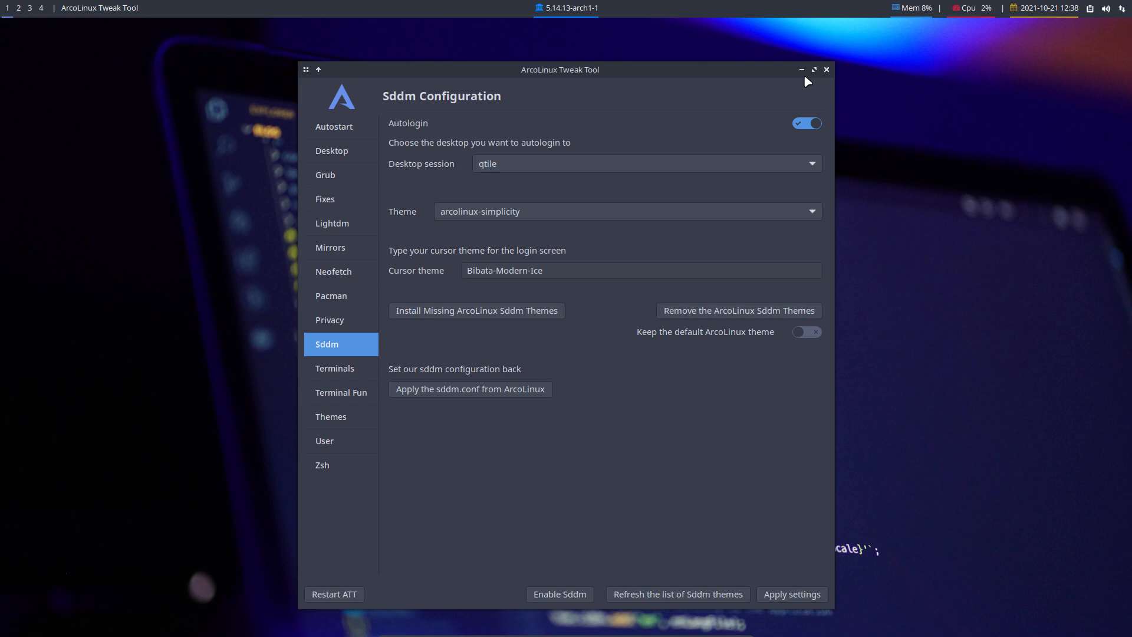
left_click(826, 69)
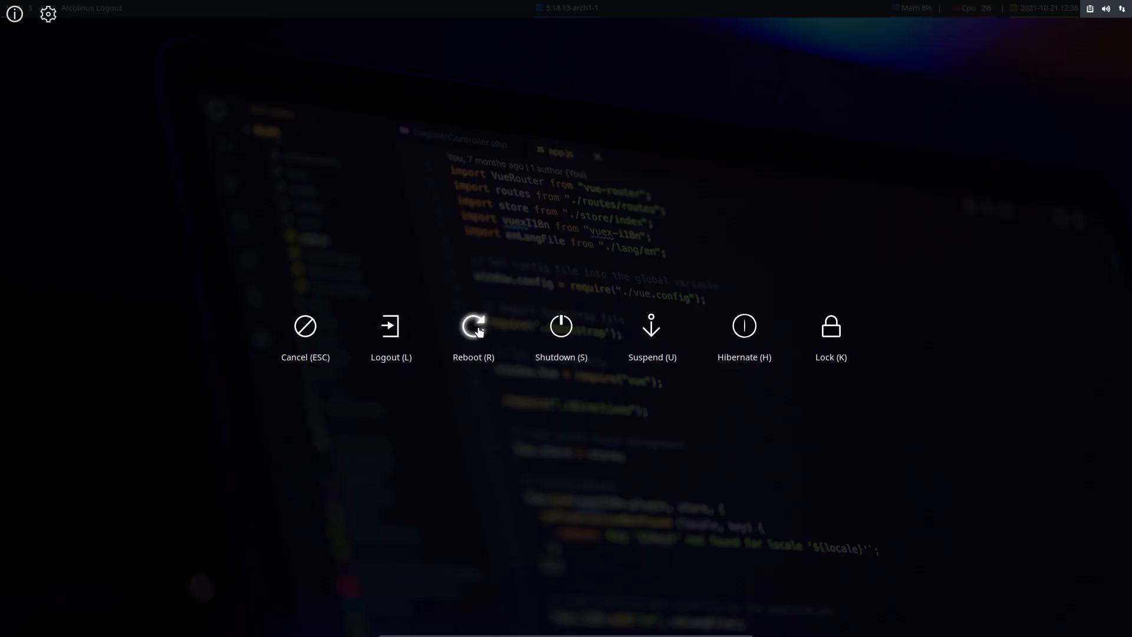
Step: Reboot the virtual machine from the ArcoLinux Logout screen
left_click(473, 325)
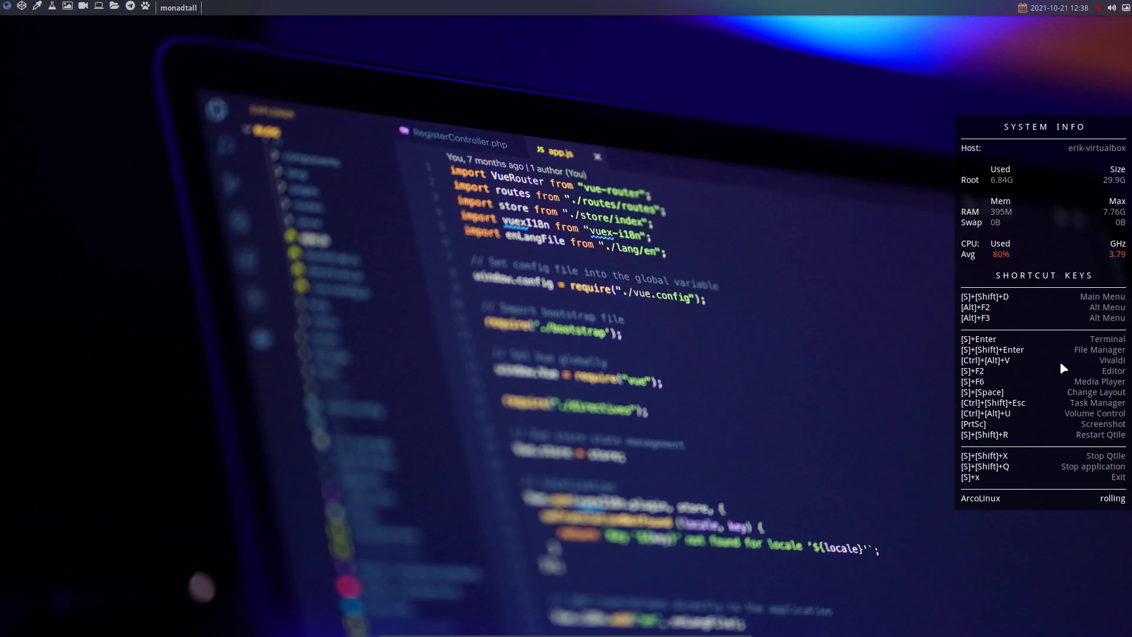
mouse_move(1052, 408)
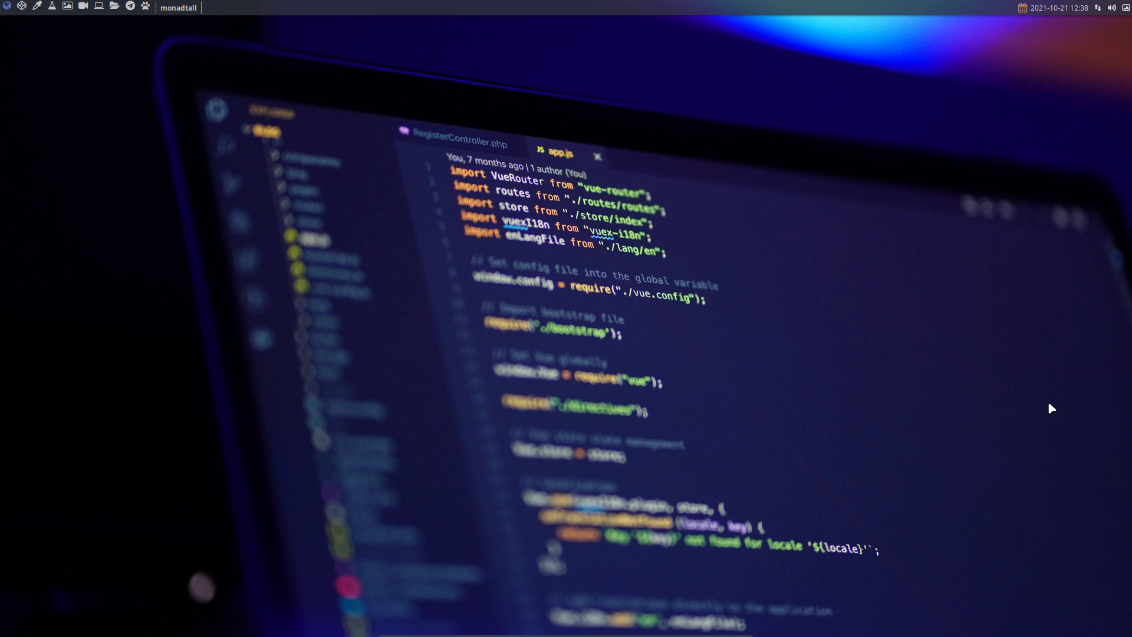
mouse_move(279, 206)
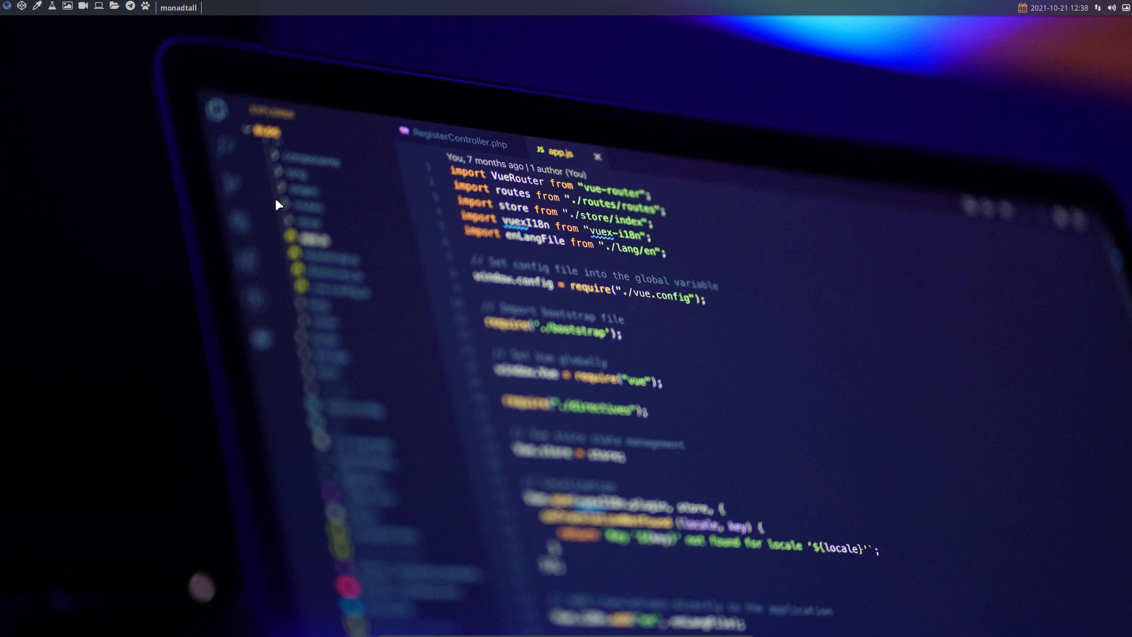
mouse_move(79, 96)
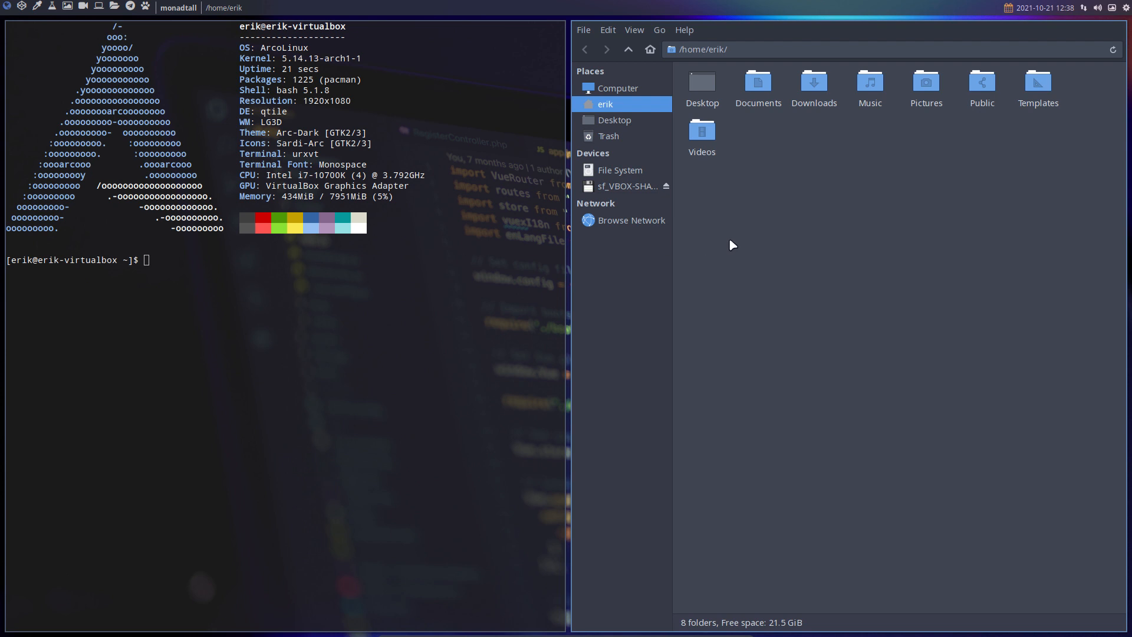
Step: Show hidden files, browse into ~/.config/qtile, and select config.py
key("ctrl+h")
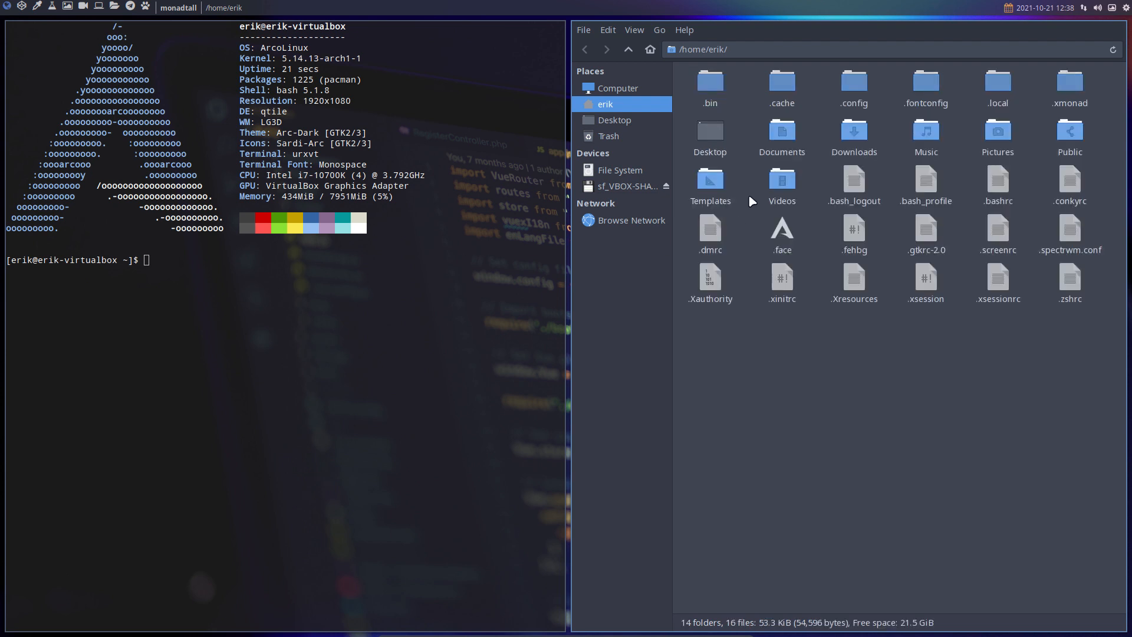
double_click(852, 84)
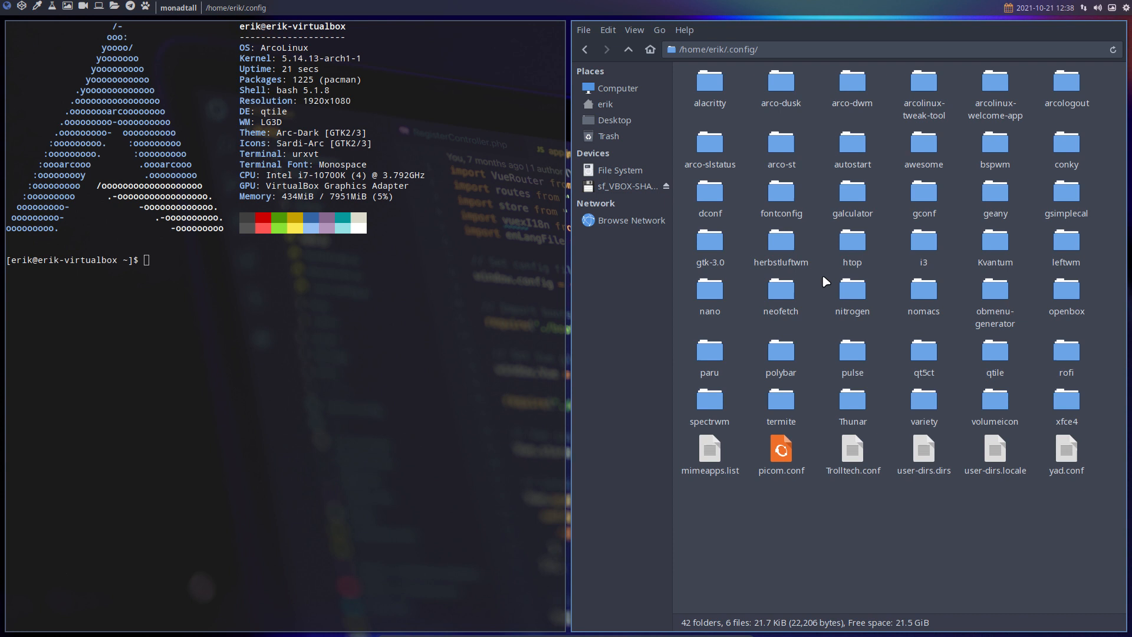
mouse_move(822, 292)
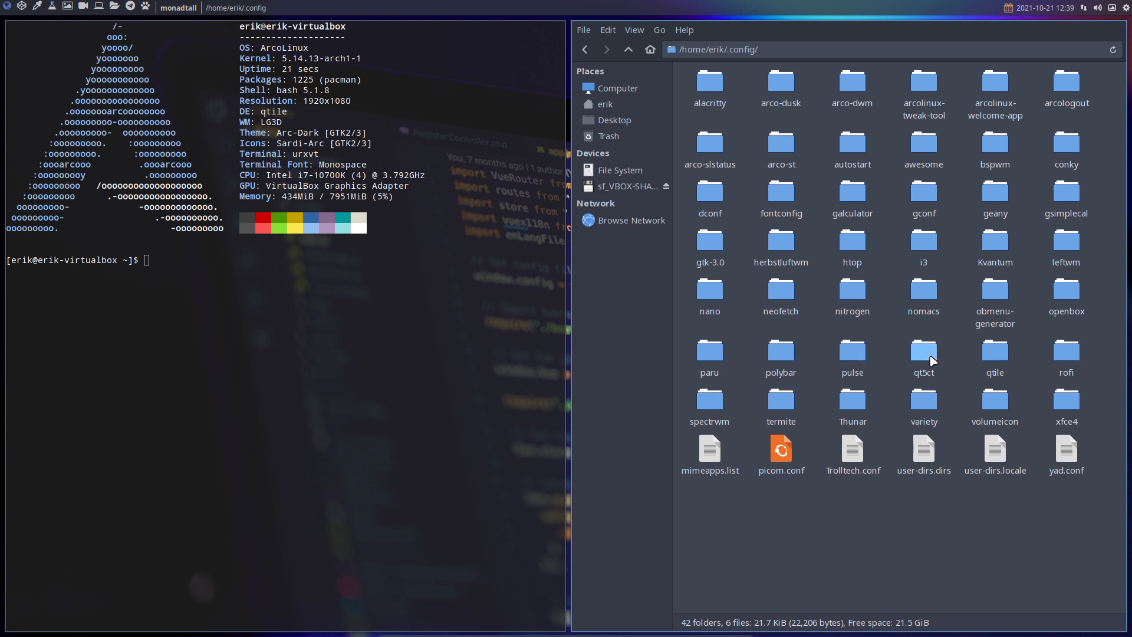
double_click(994, 353)
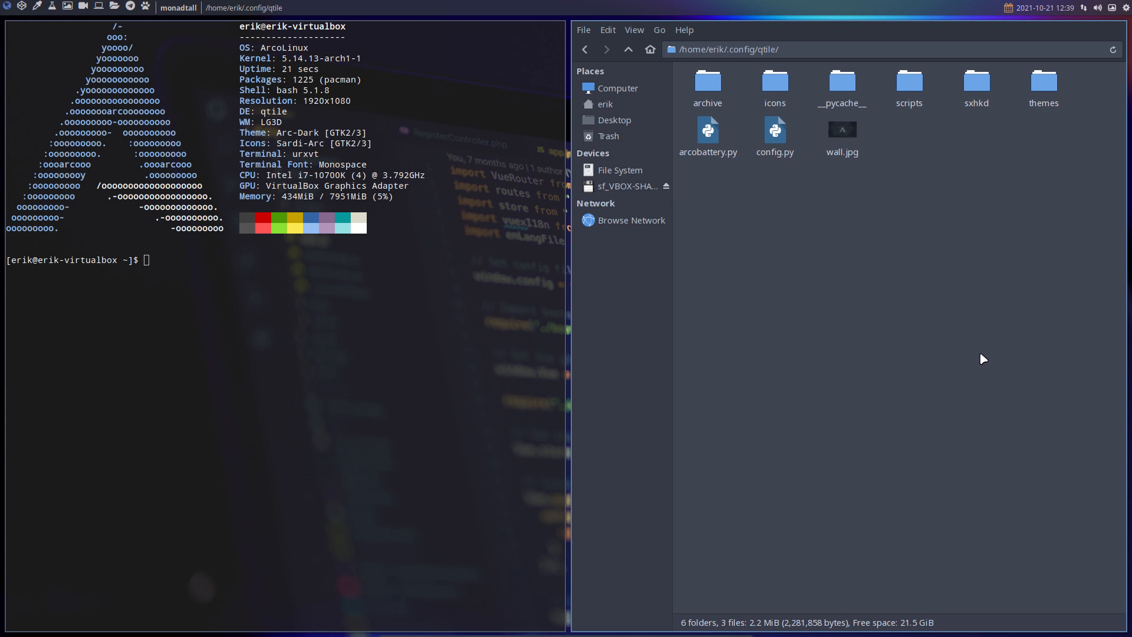
left_click(774, 138)
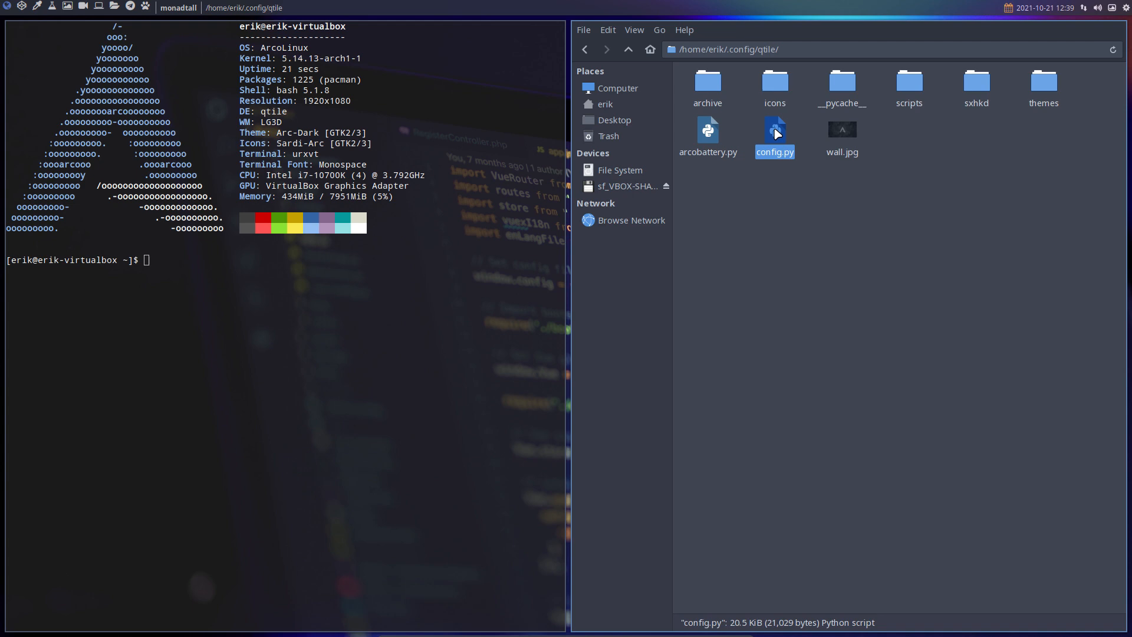
Step: Open config.py in Geany and scroll to the group_names and group_labels lines
double_click(774, 130)
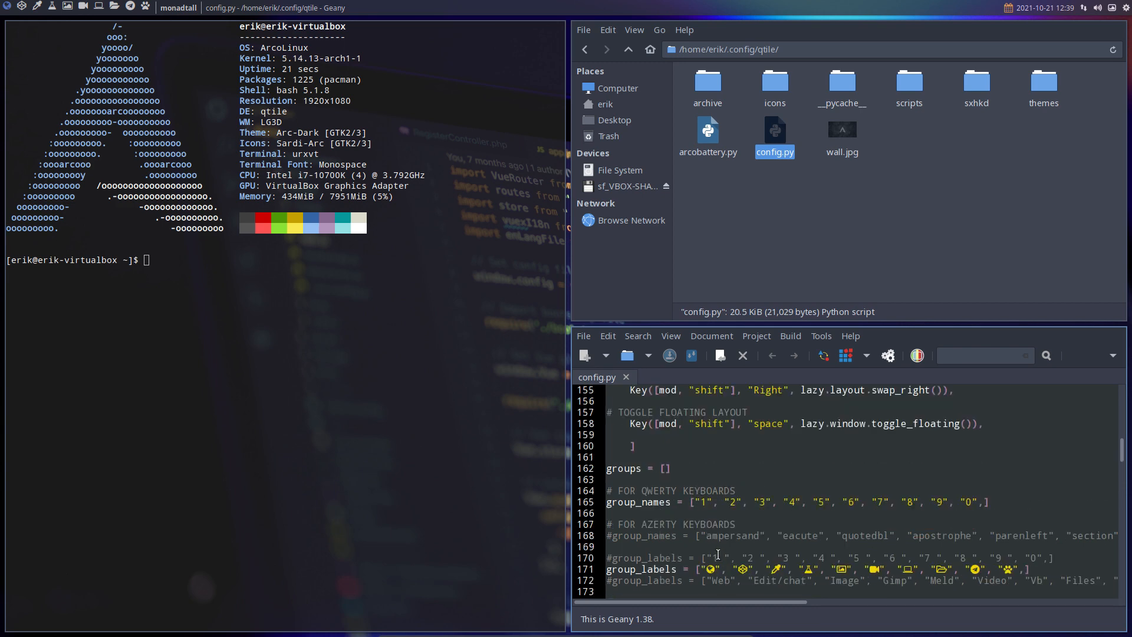
scroll("down", 3)
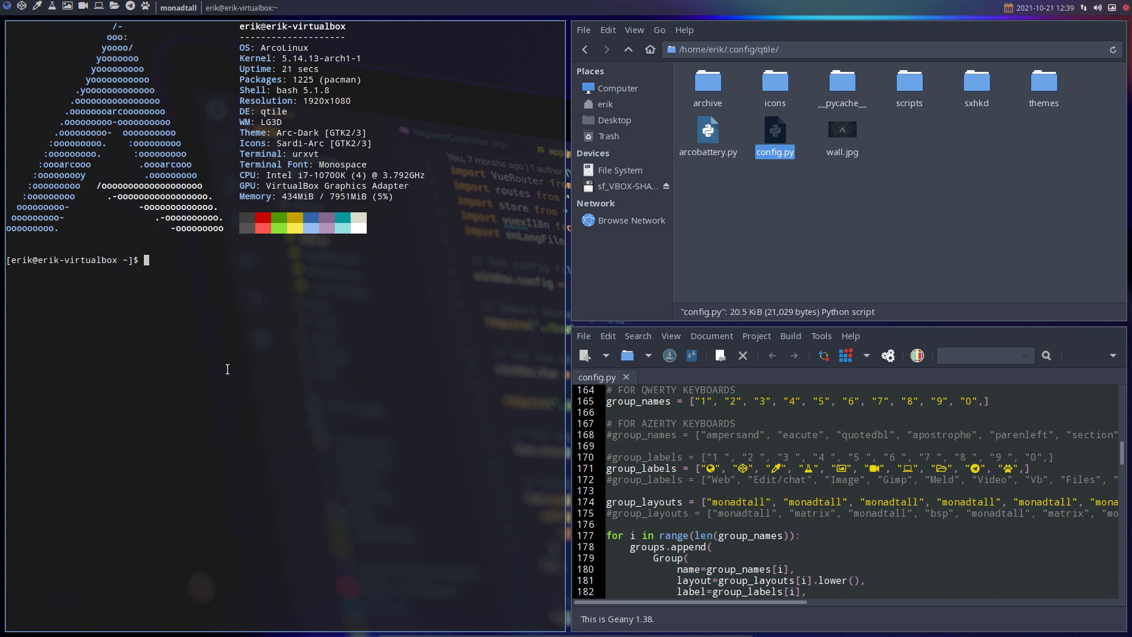
mouse_move(211, 337)
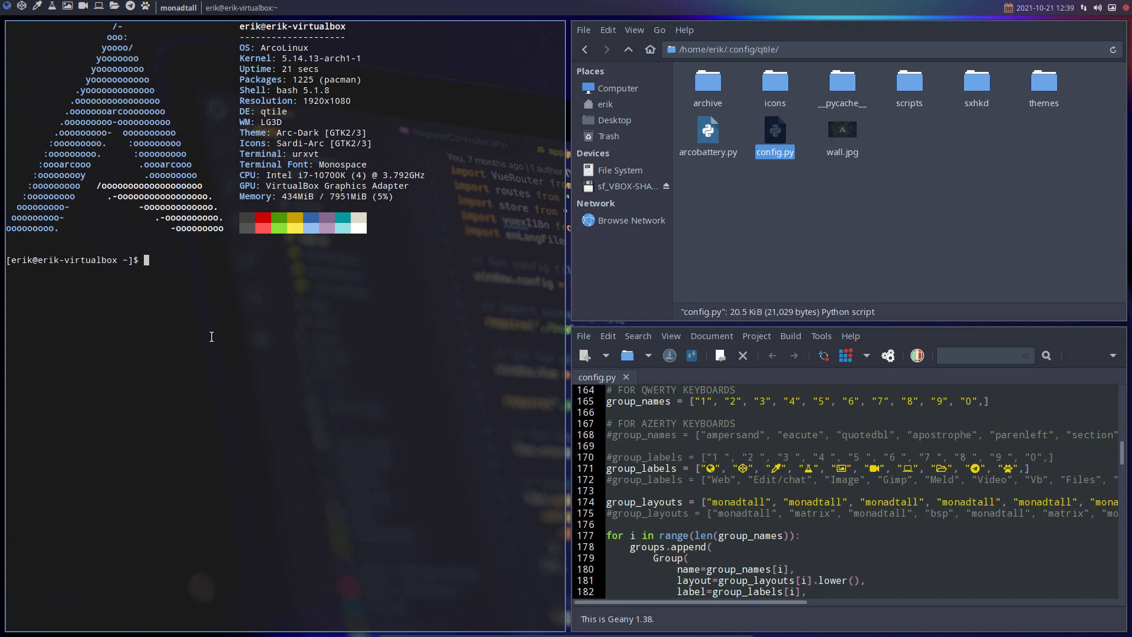
mouse_move(447, 271)
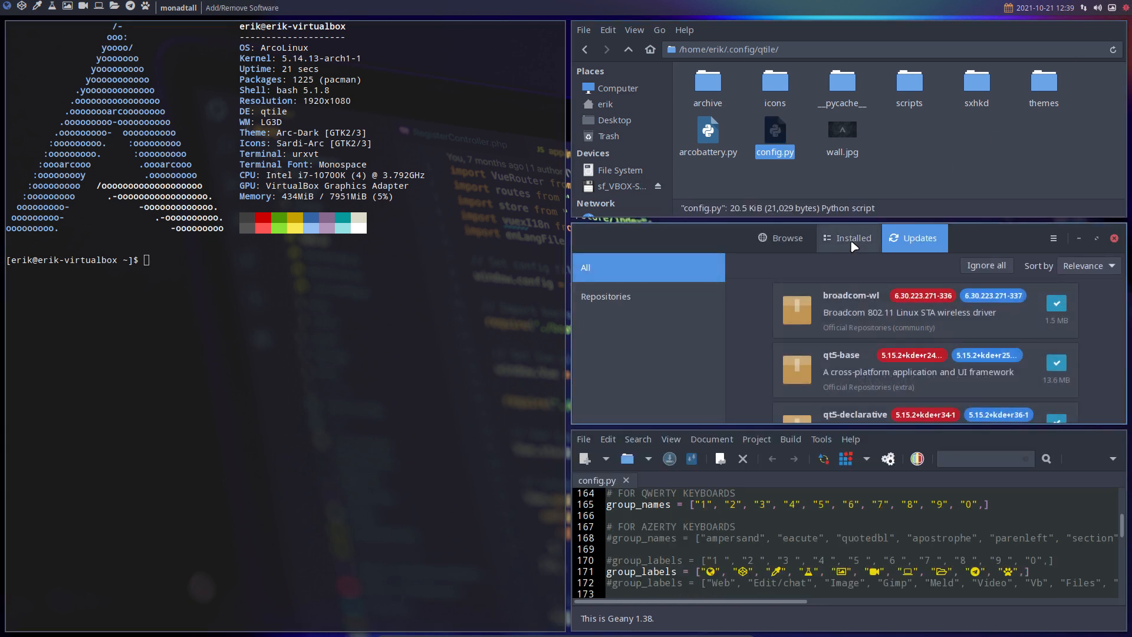
left_click(779, 237)
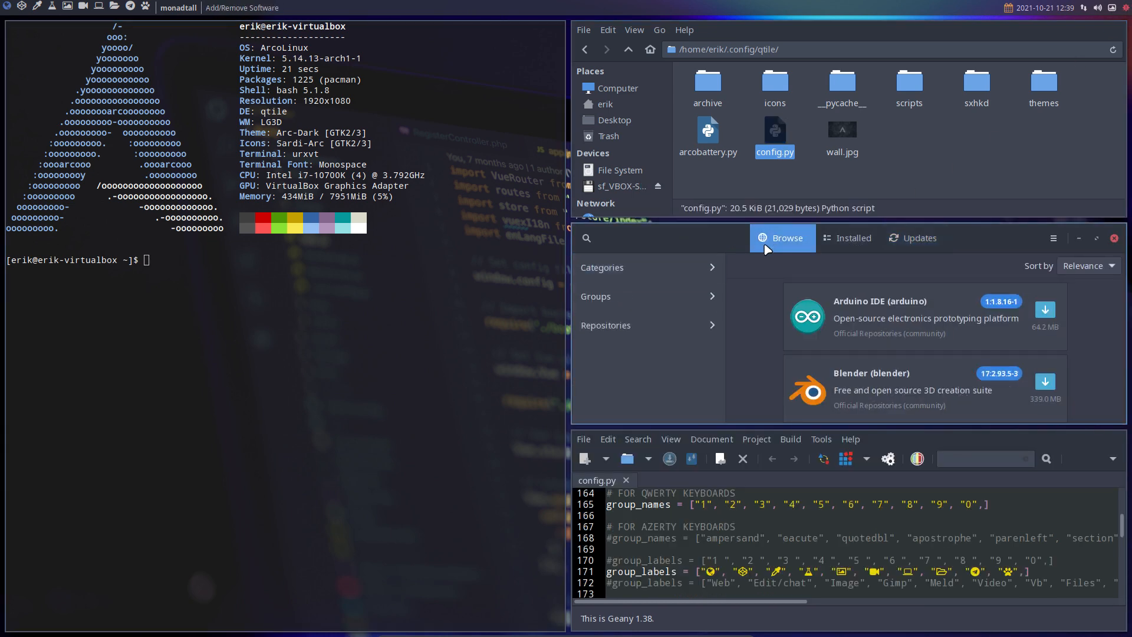
mouse_move(588, 251)
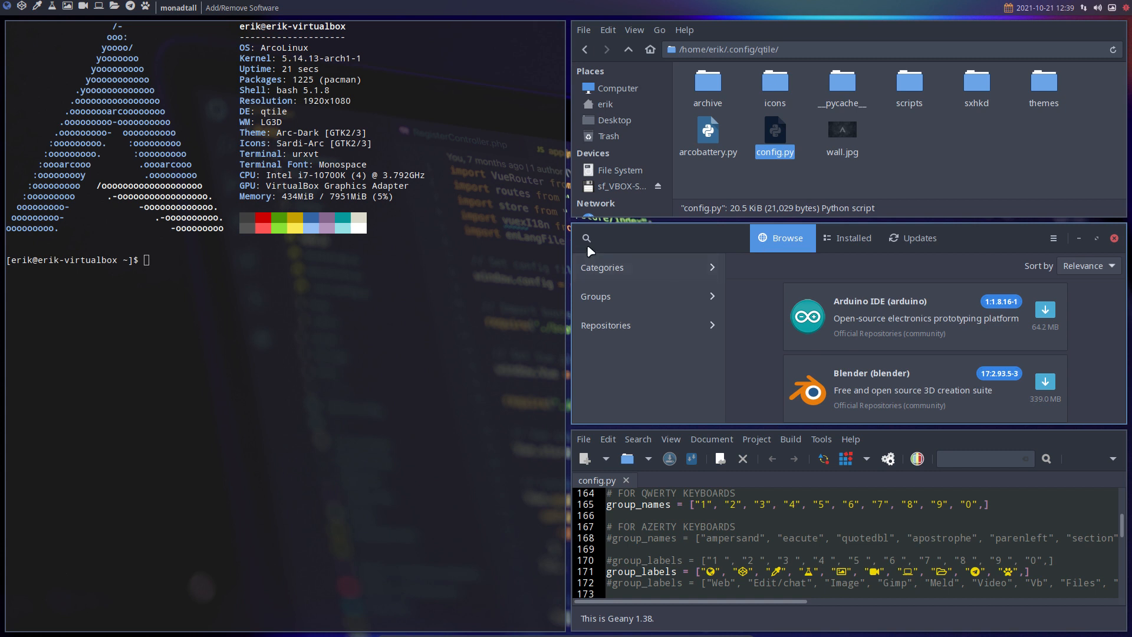
type("fo")
left_click(285, 260)
type("sudo")
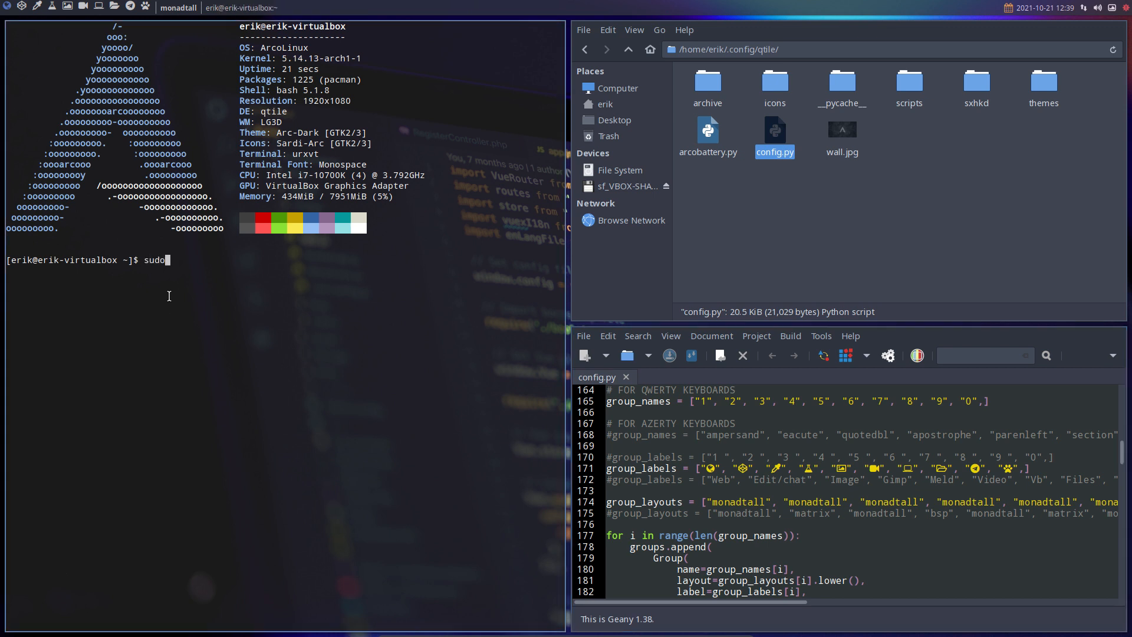
Step: Tab-complete 'pacman -R ttf-' to list installed ttf- font packages
type("pacman")
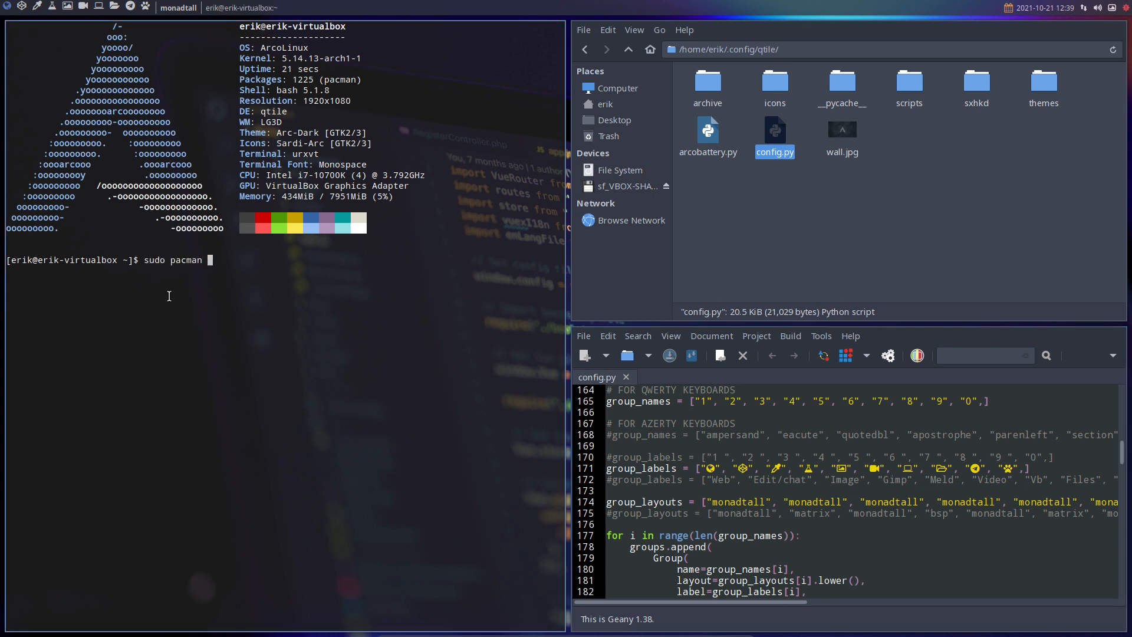
type("-R")
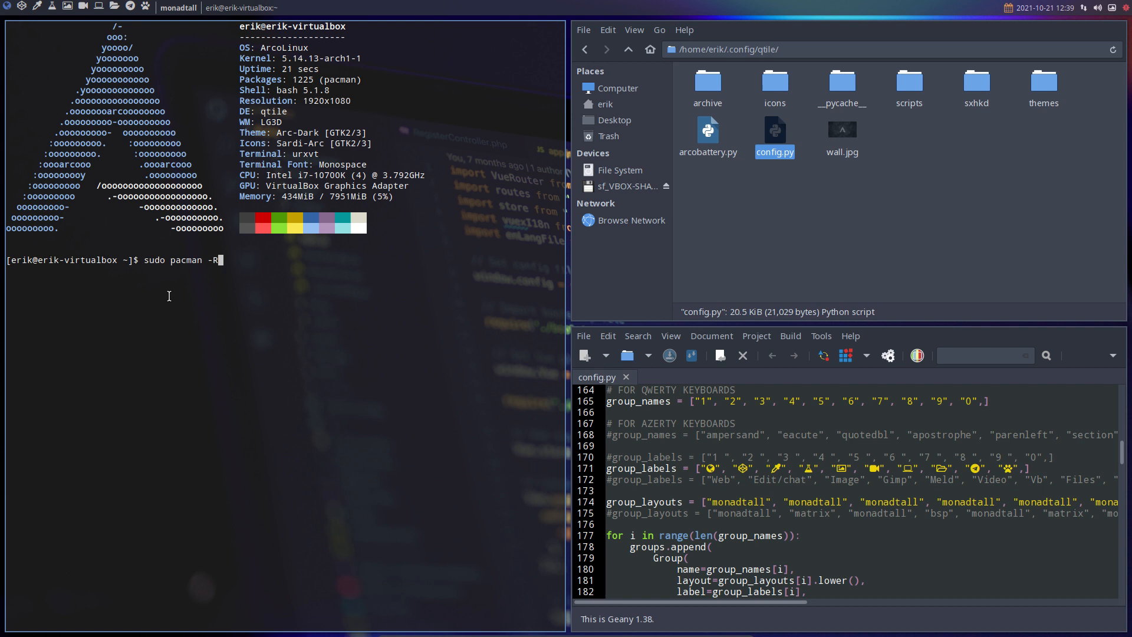
type("ttf-")
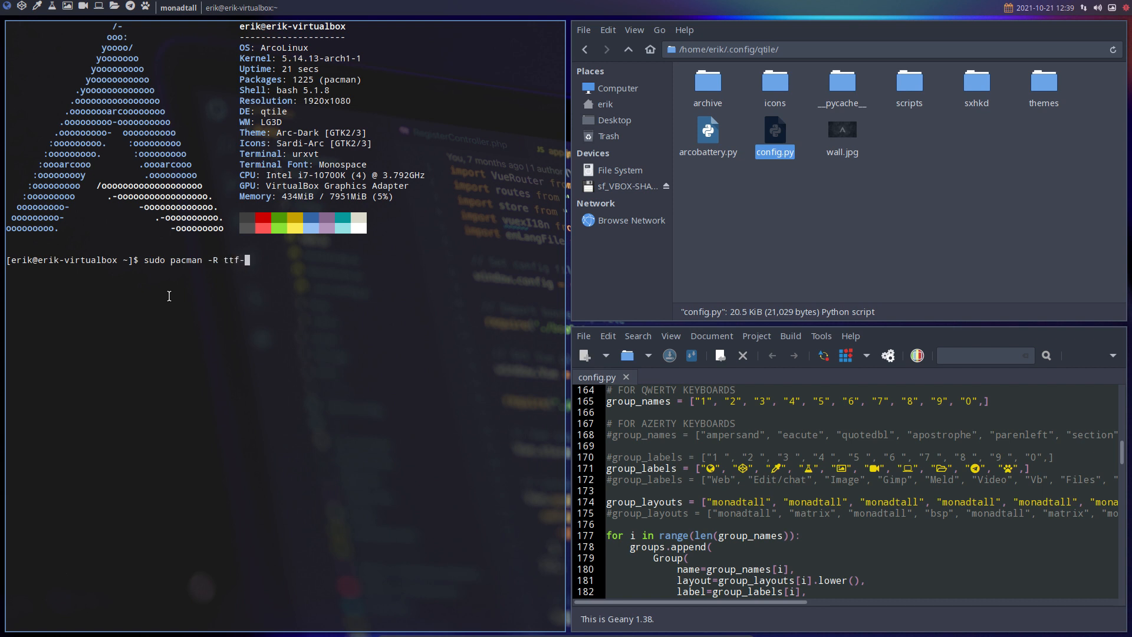
key("Tab")
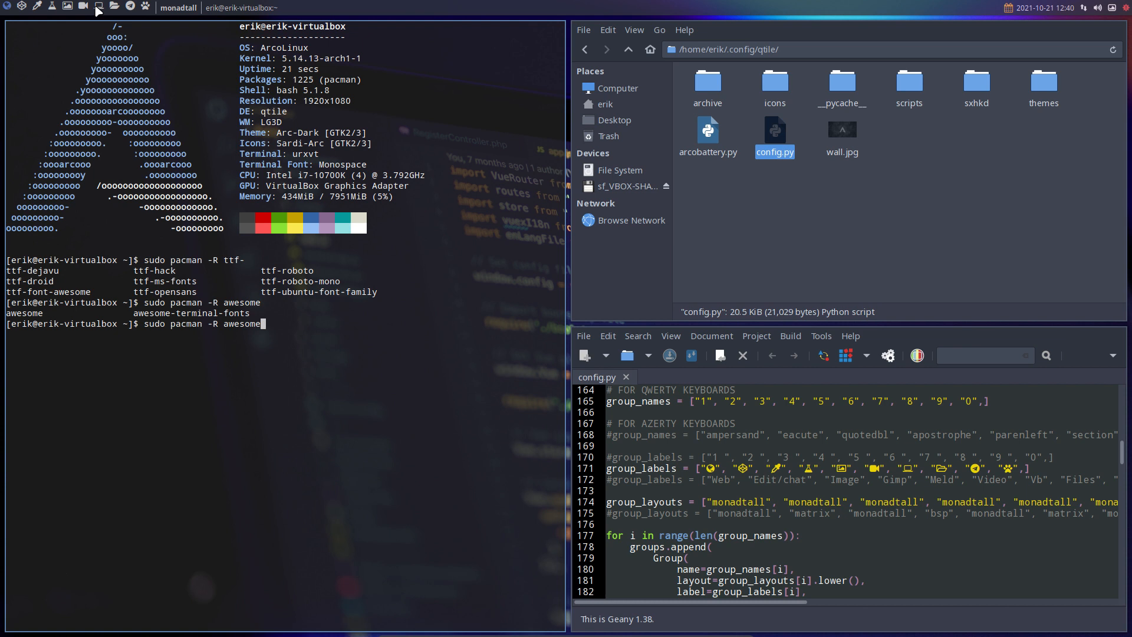
mouse_move(231, 326)
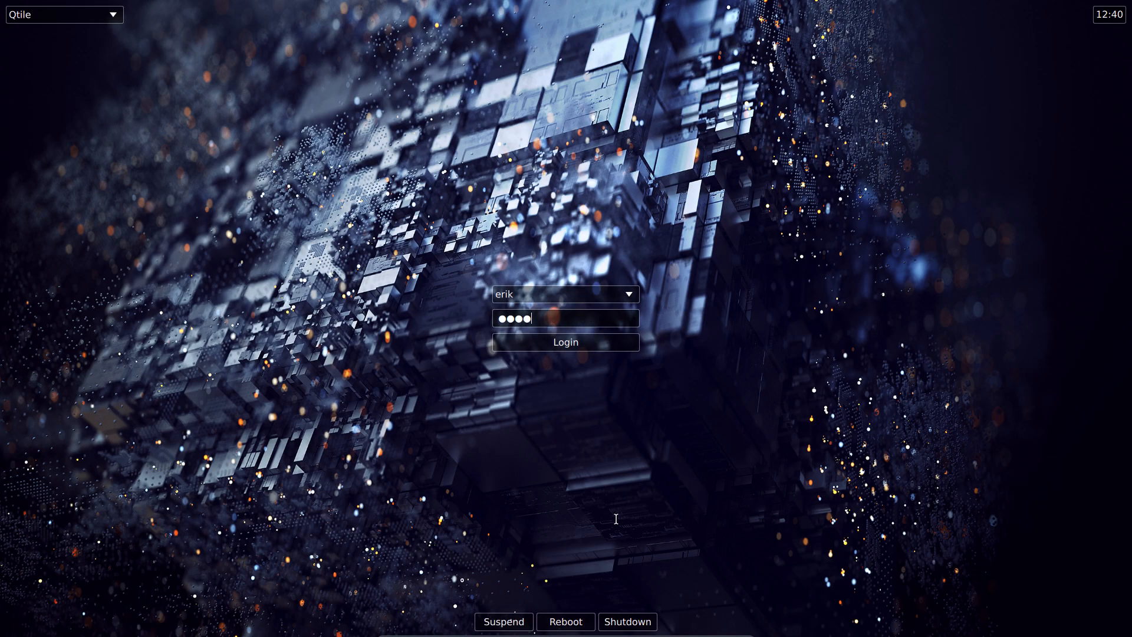
Step: Log in at the SDDM screen to return to the Qtile desktop
left_click(565, 341)
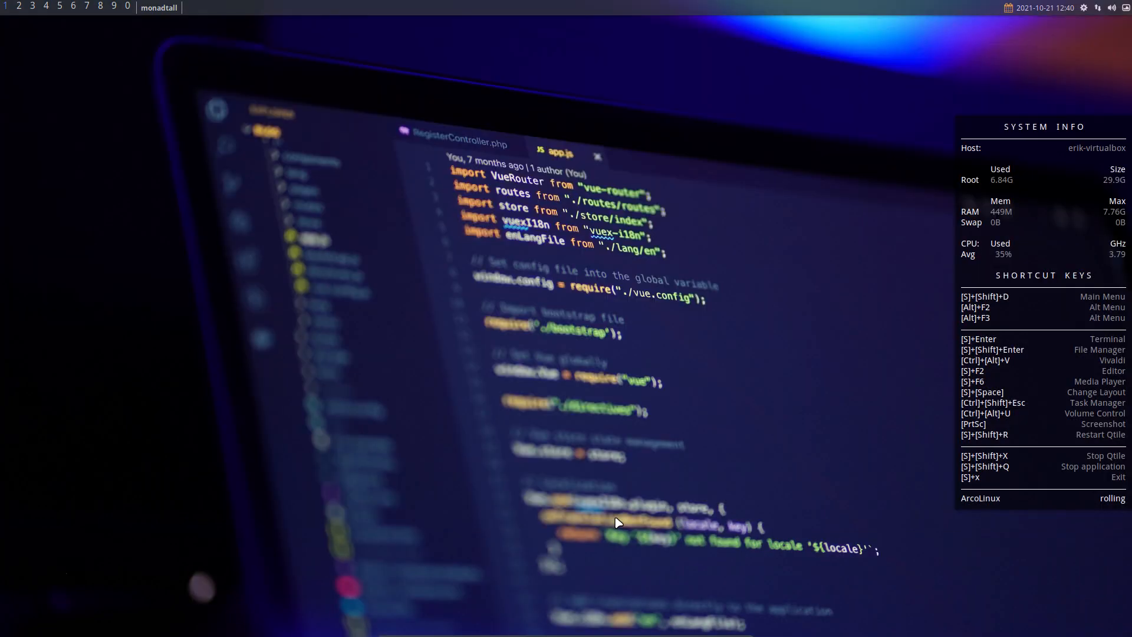
mouse_move(125, 158)
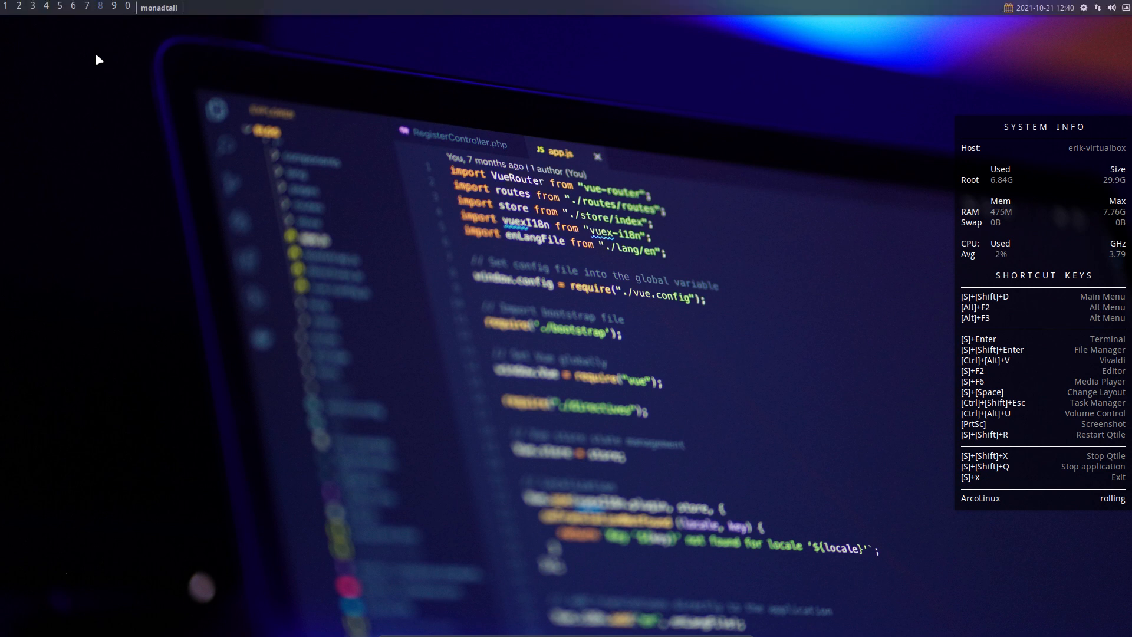
mouse_move(80, 127)
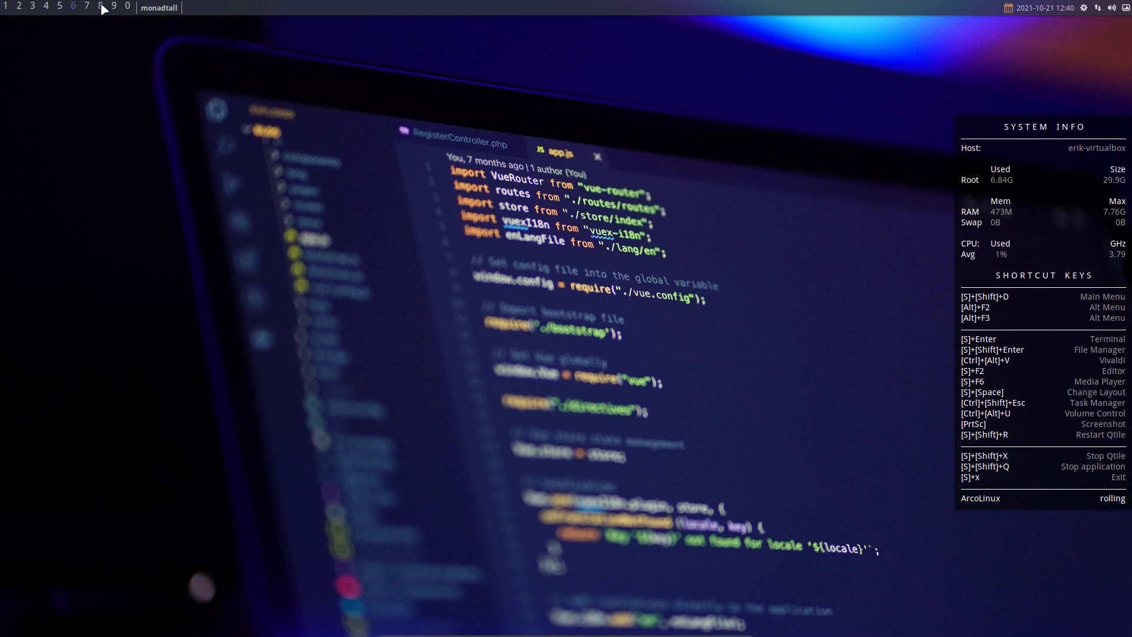
mouse_move(94, 158)
type("sudo p")
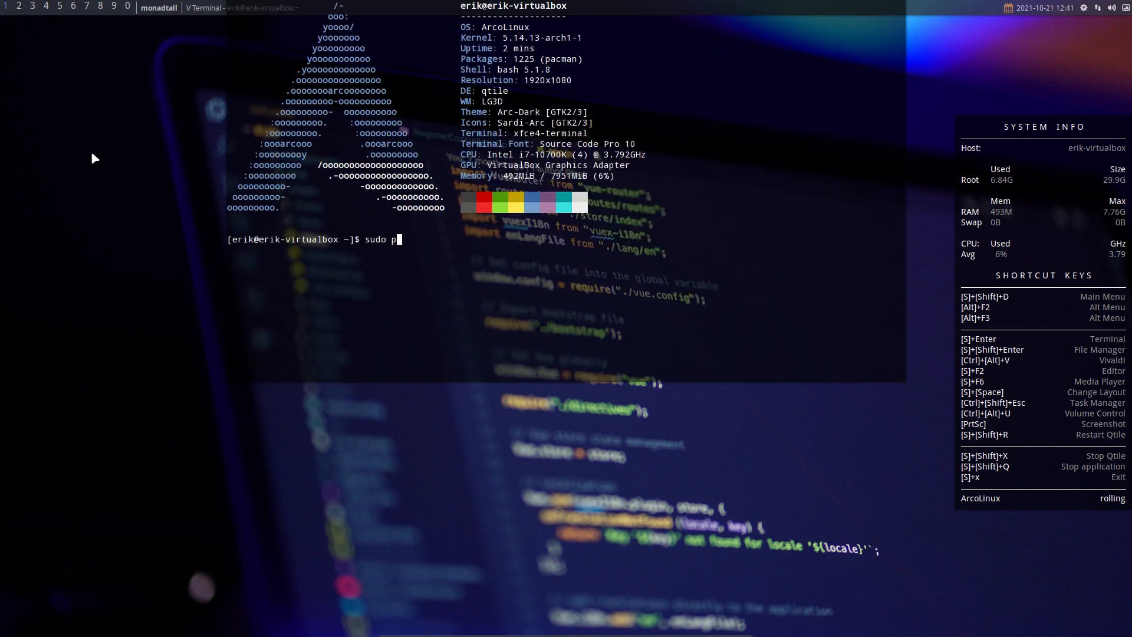
Step: Run the pacman install command for sublime-text-4 in the terminal
type("acman _S")
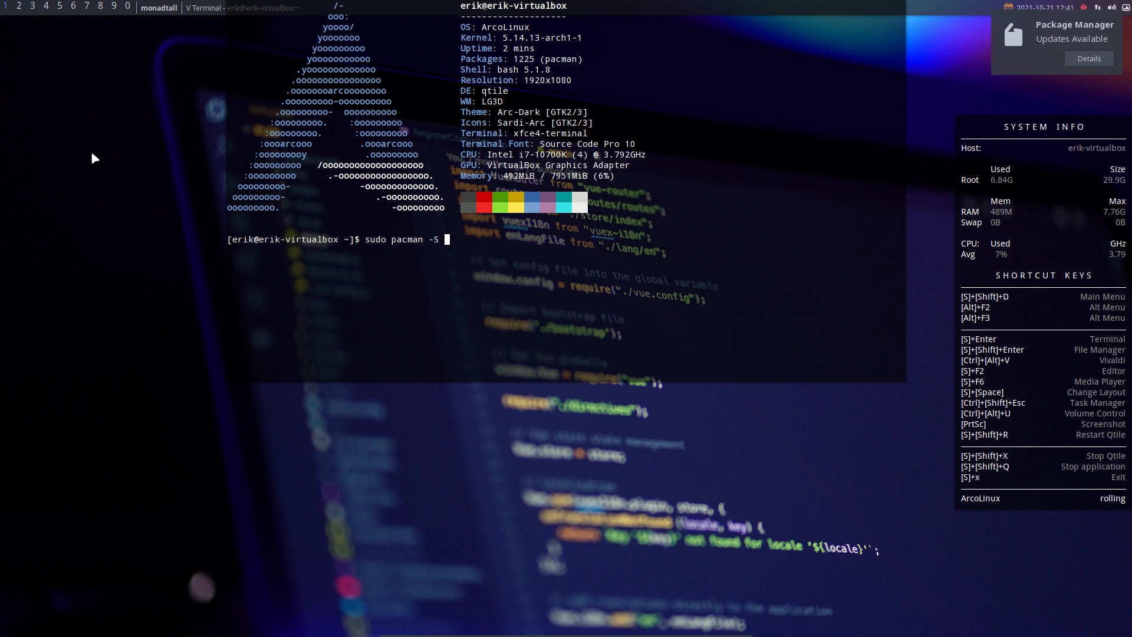
type("subb")
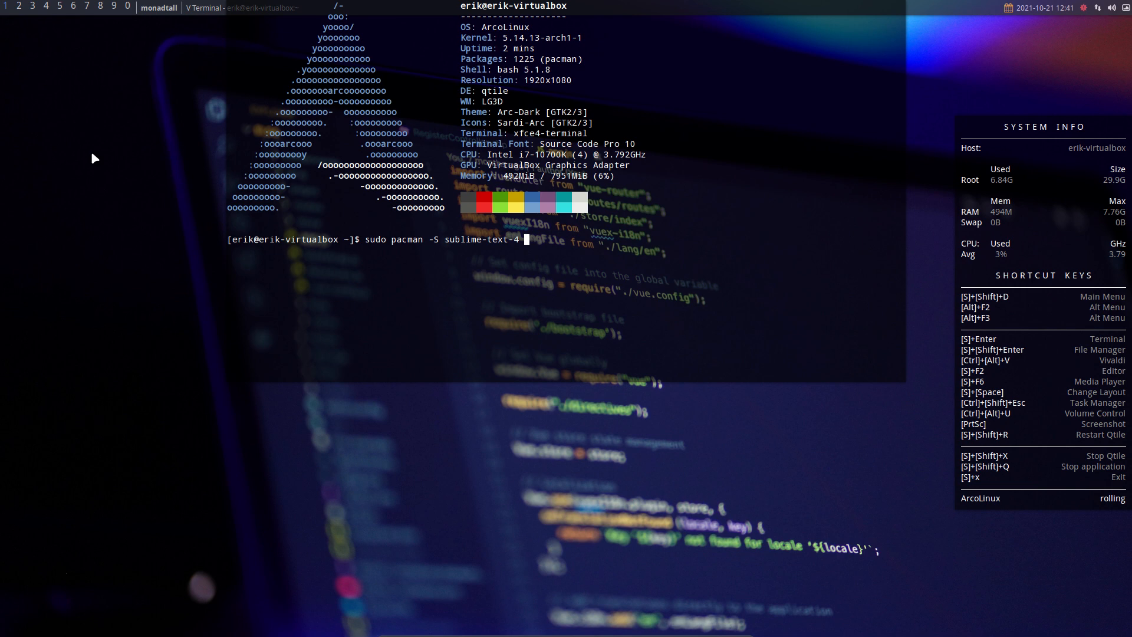
key("Return")
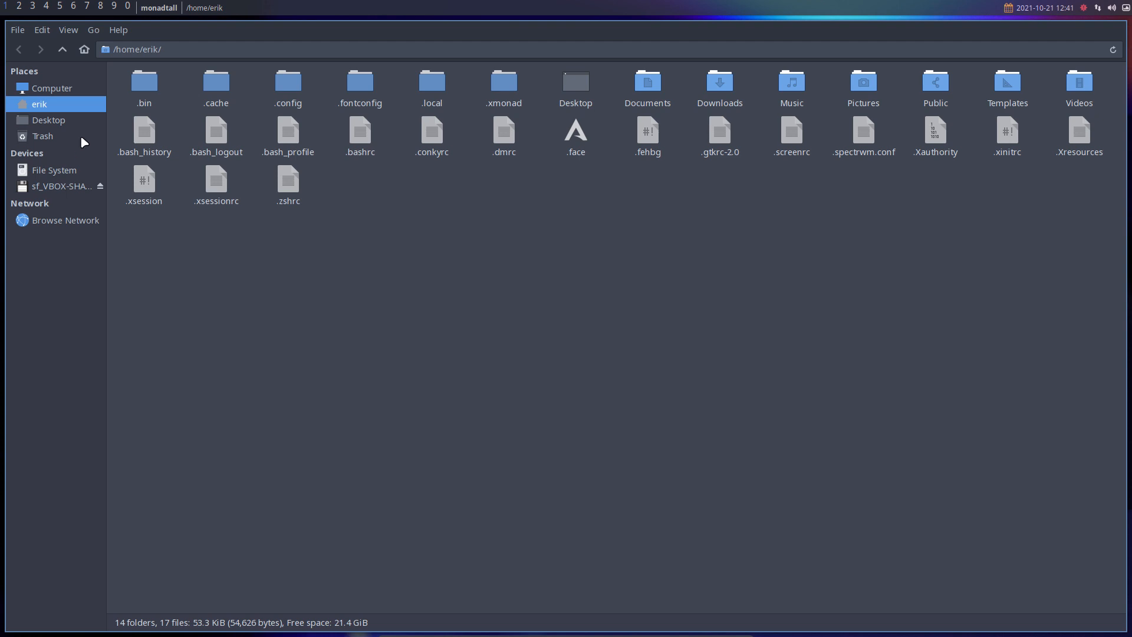
Step: Browse into ~/.config/qtile and open config.py with Sublime Text
double_click(287, 82)
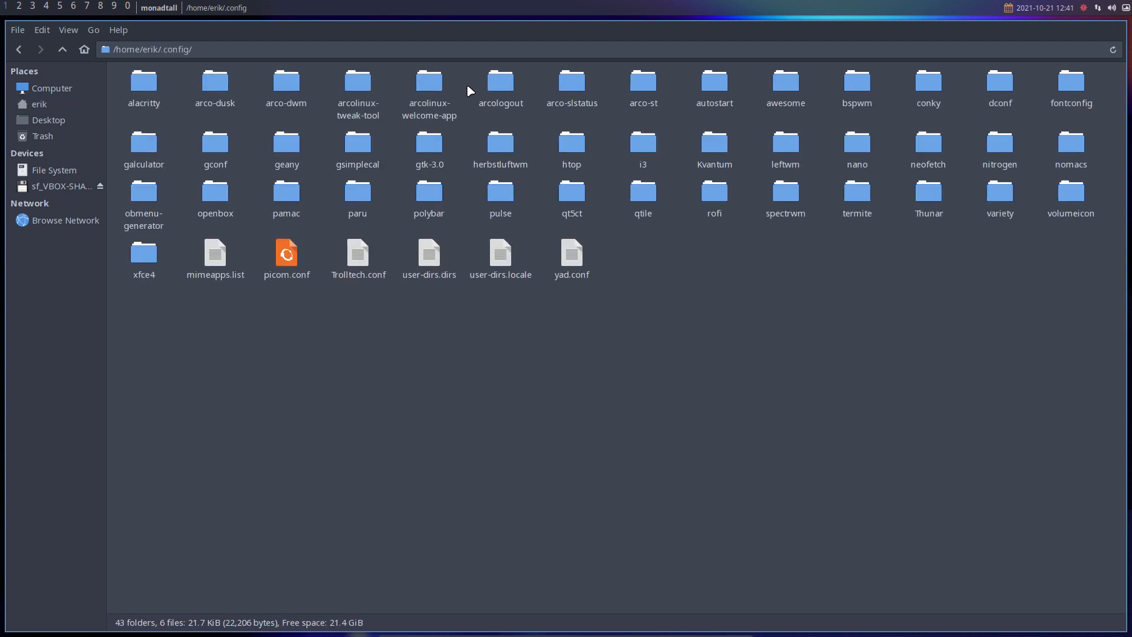
mouse_move(353, 203)
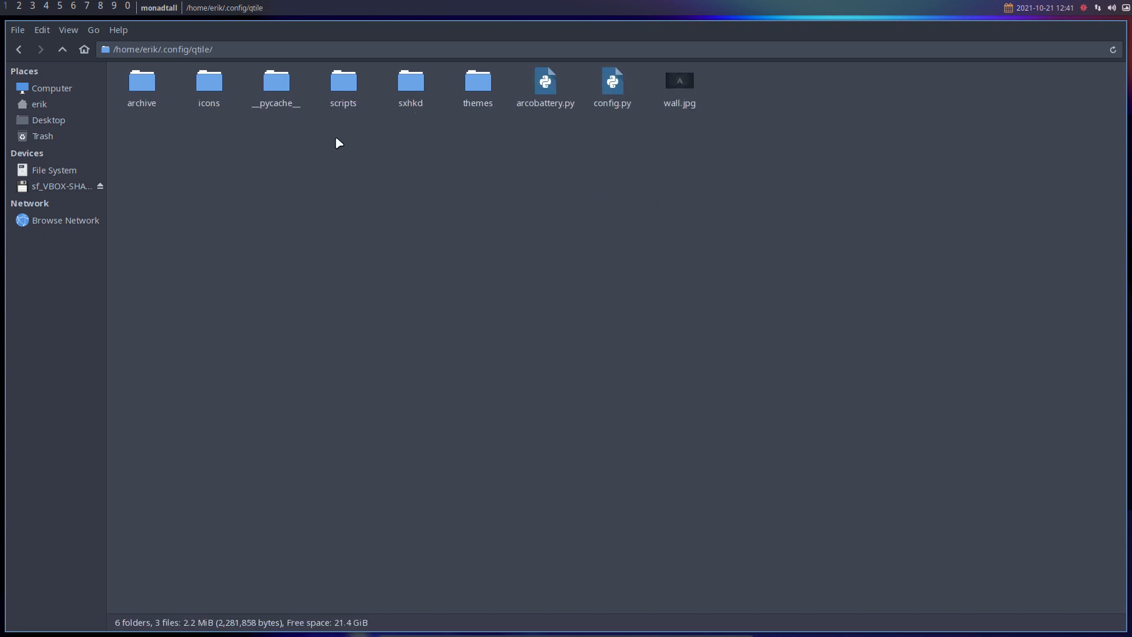
right_click(611, 87)
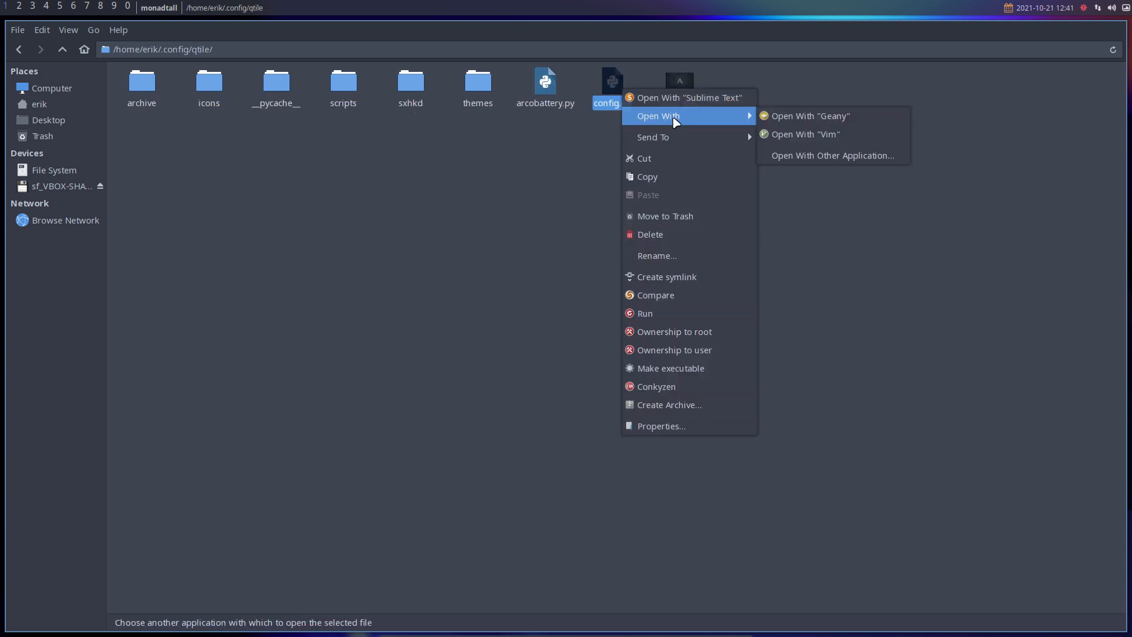
mouse_move(809, 116)
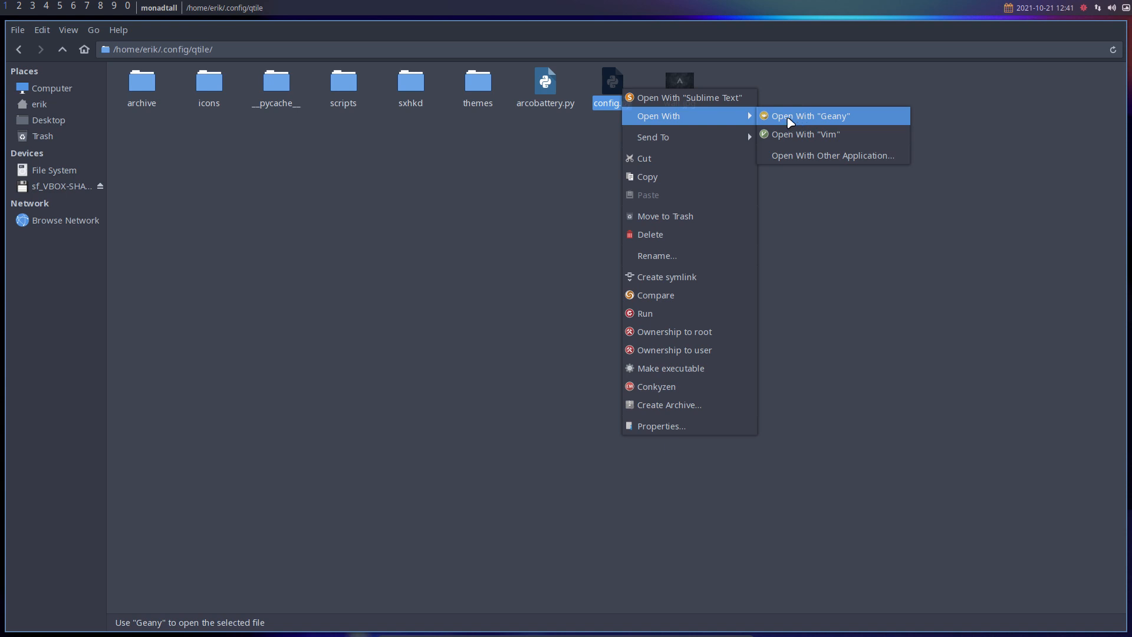
left_click(689, 98)
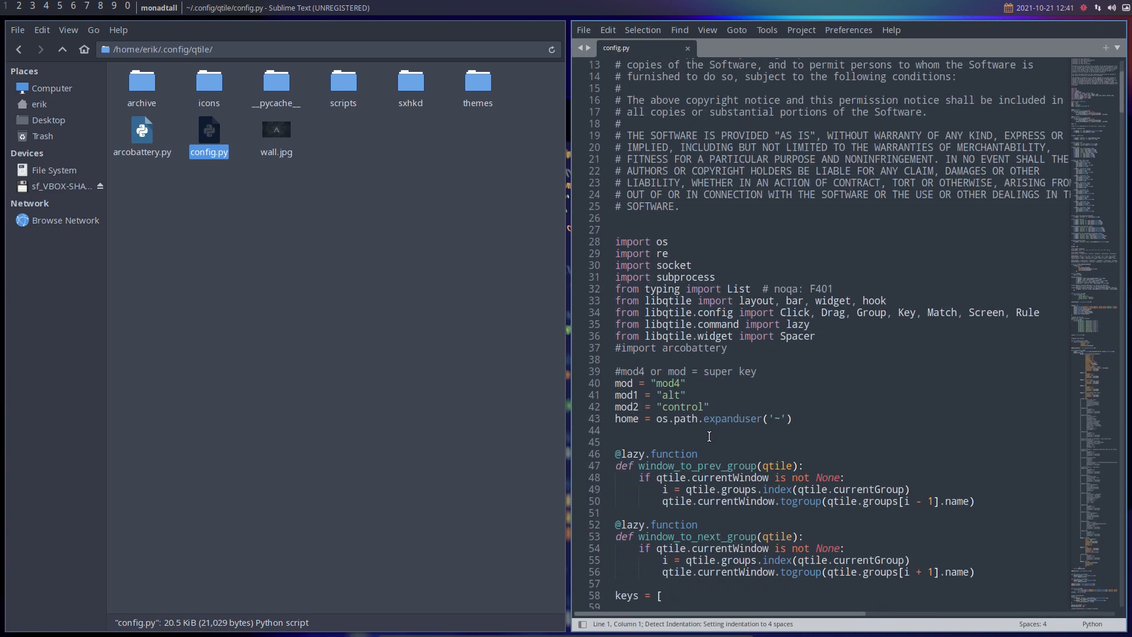
Step: Scroll to group_labels in config.py, then log back in at SDDM
scroll("down", 3)
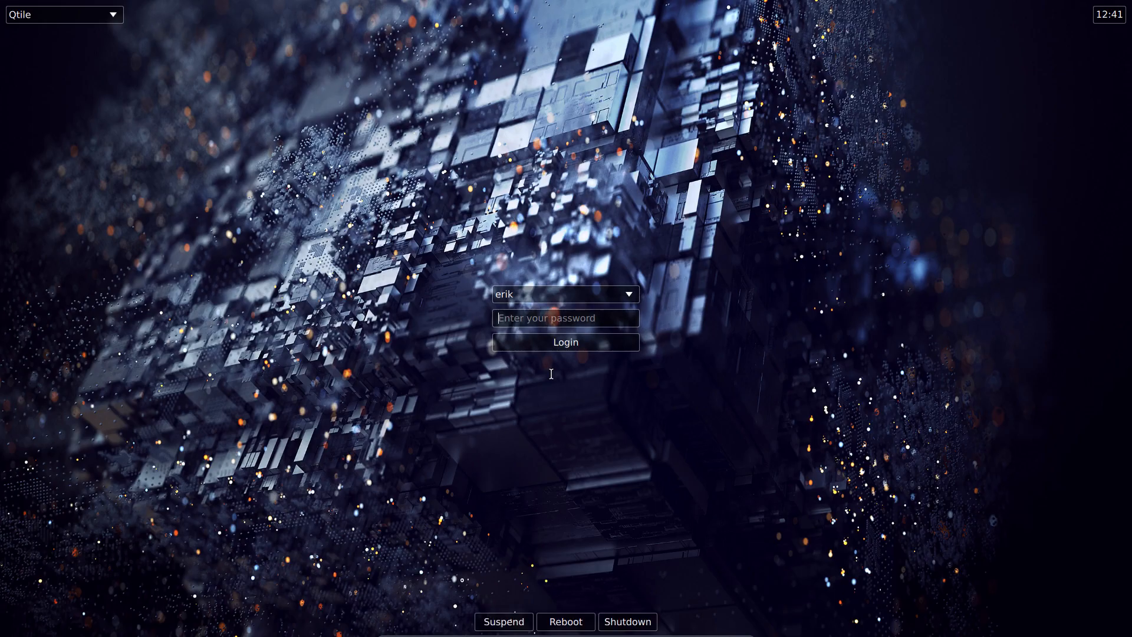
left_click(565, 342)
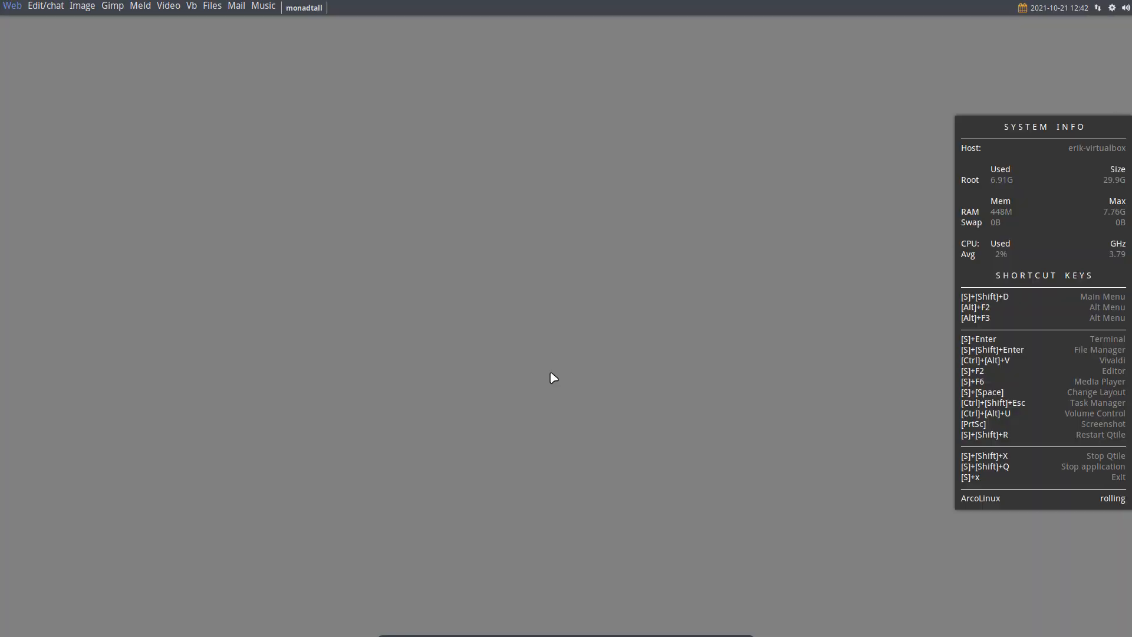